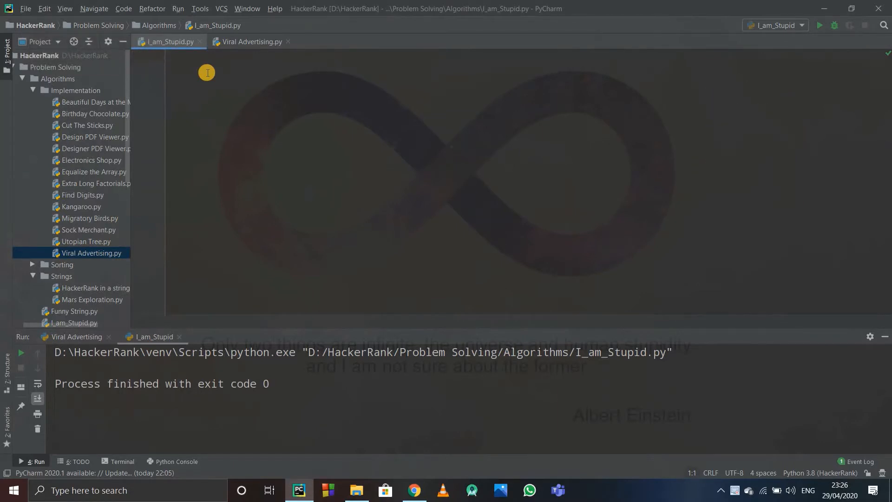
mouse_move(207, 75)
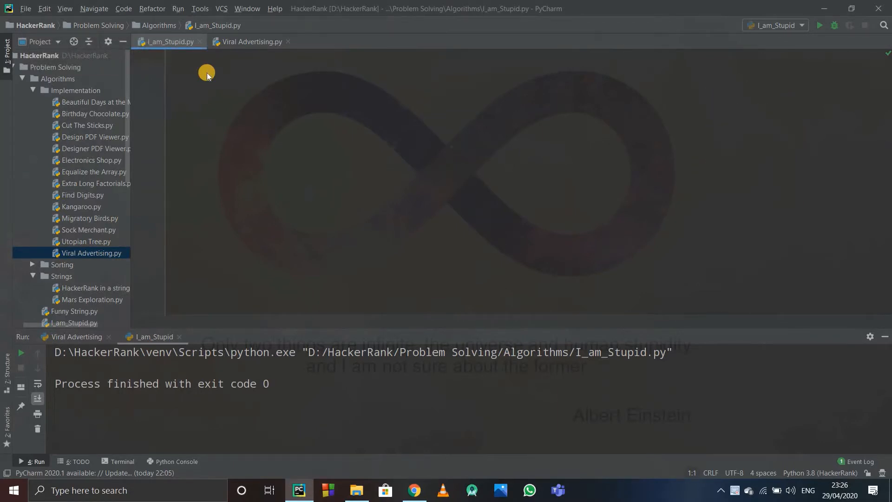
Write n = int(input()) on line 1 and k = int(input()) on line 2
type("n")
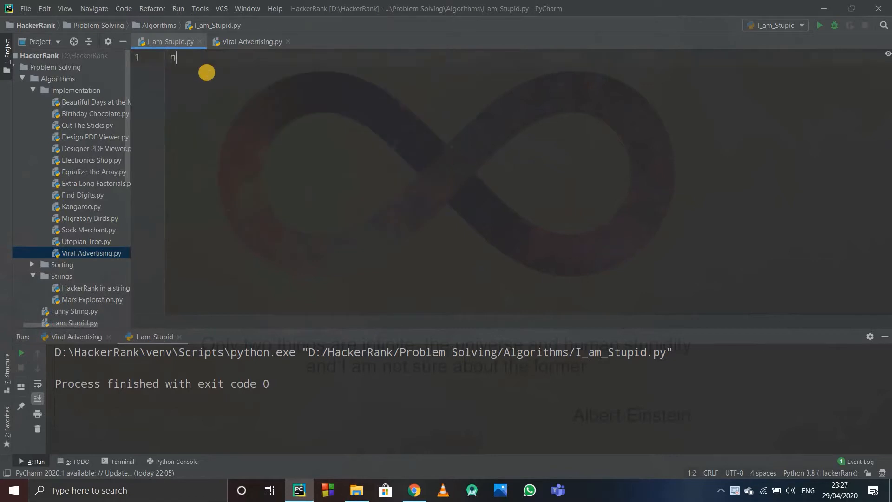
type("= int")
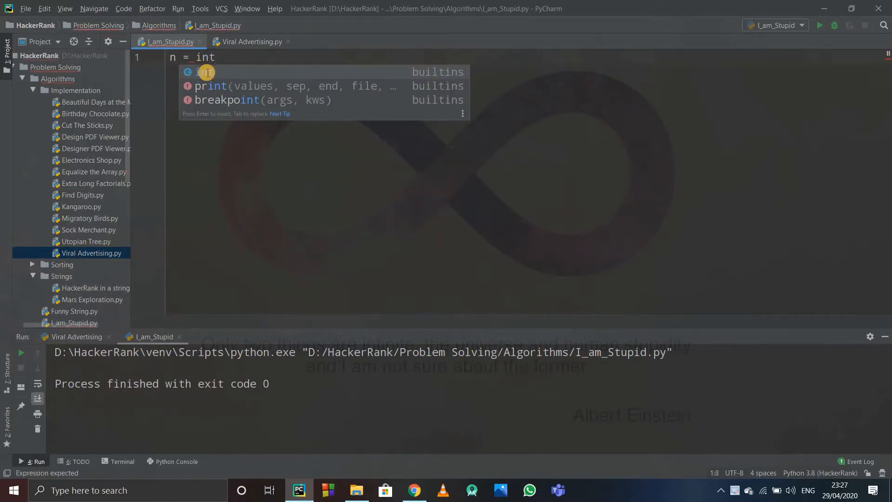
type("(input(")
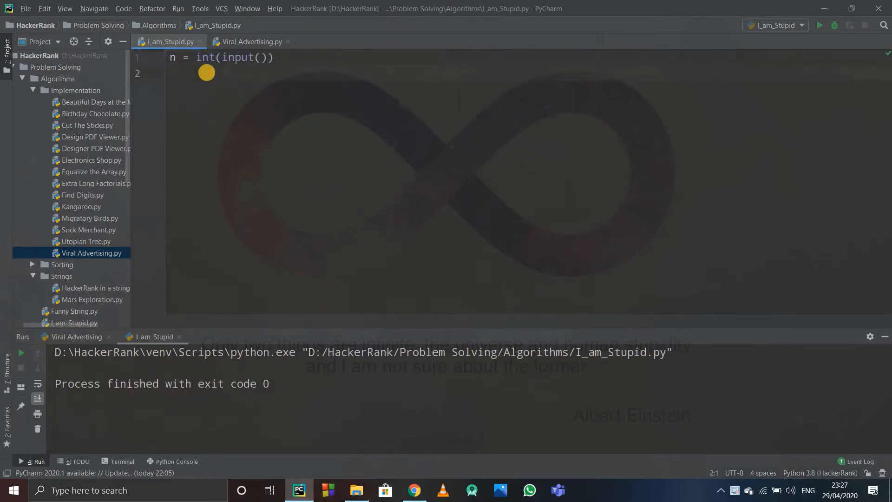
type("k")
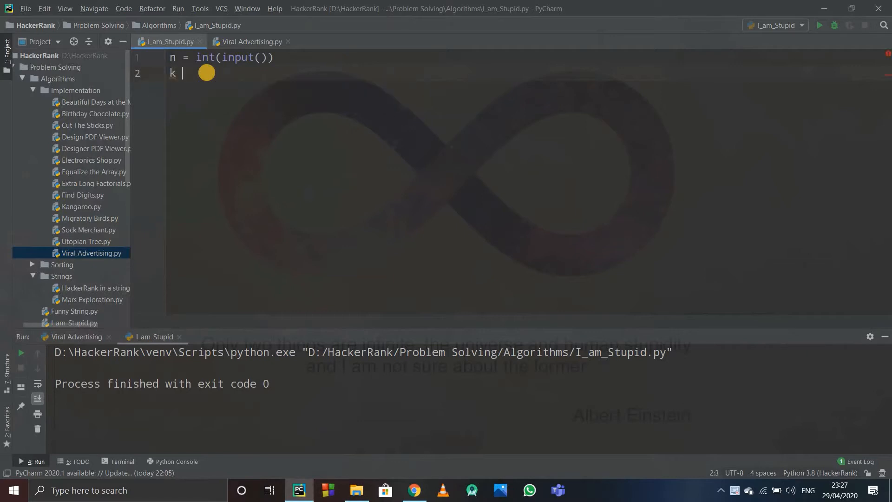
type("=int")
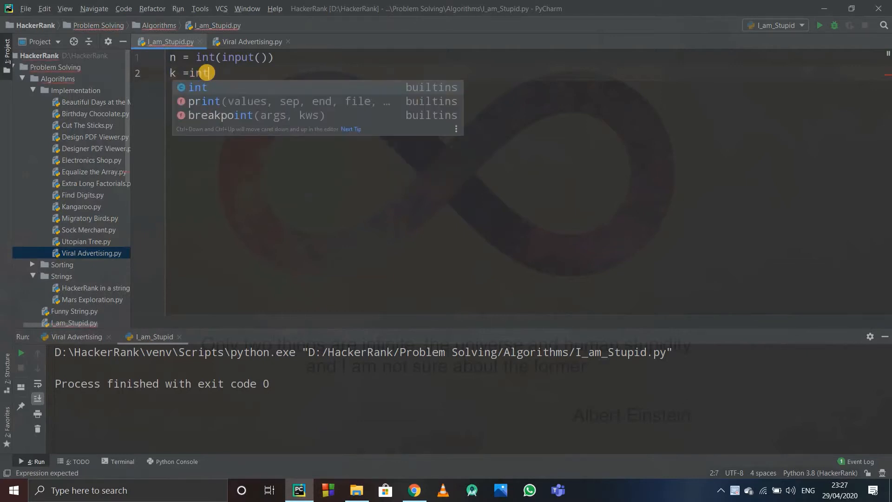
type("(input(")
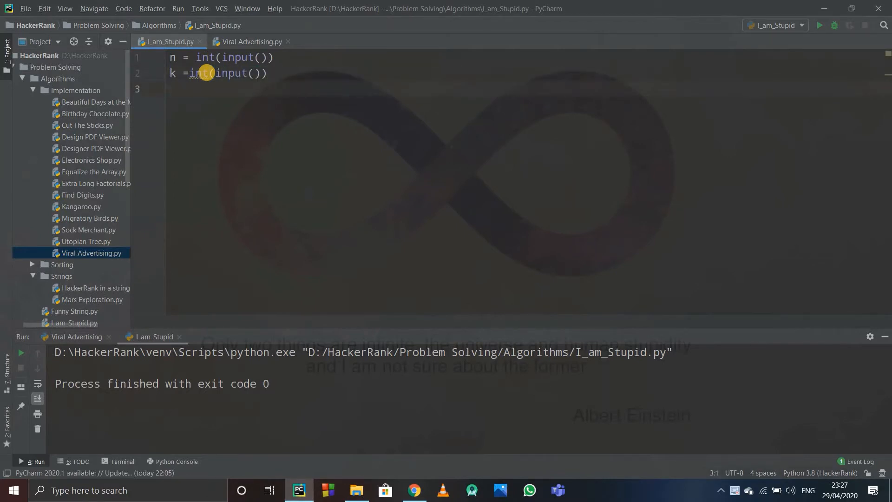
Add a for i in range() loop whose body is print(n * i)
type("for i in rn")
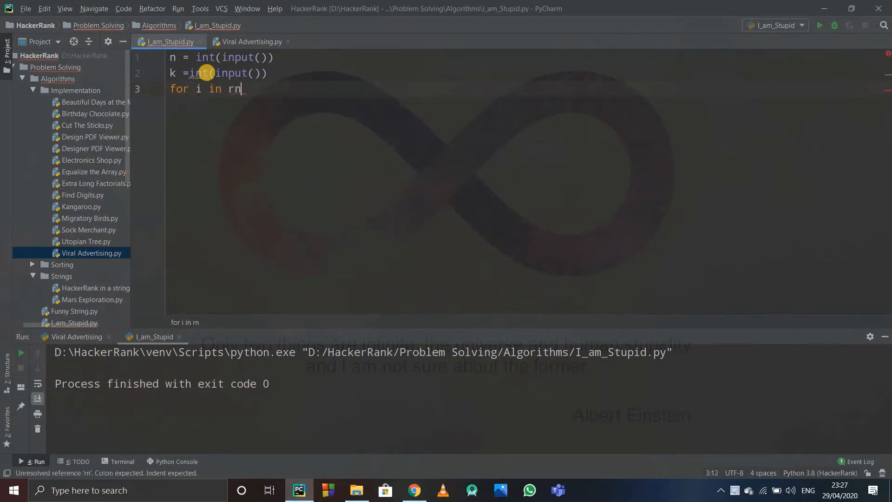
type("ange():")
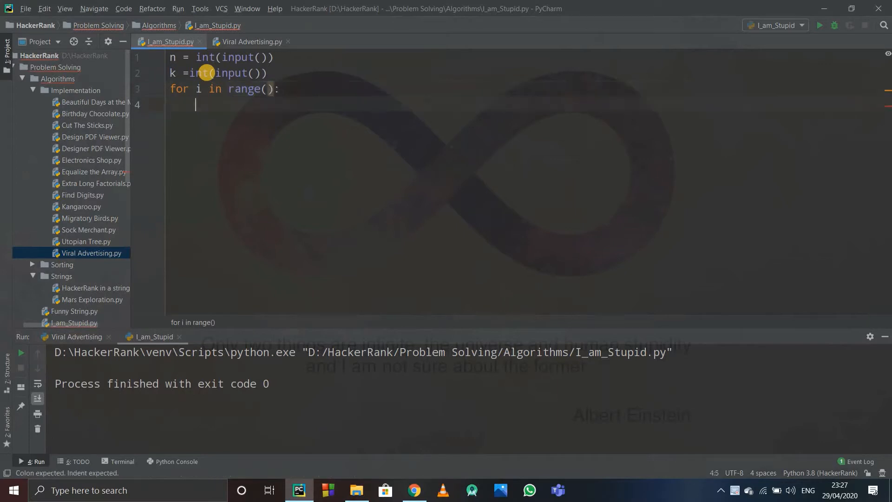
type("print(")
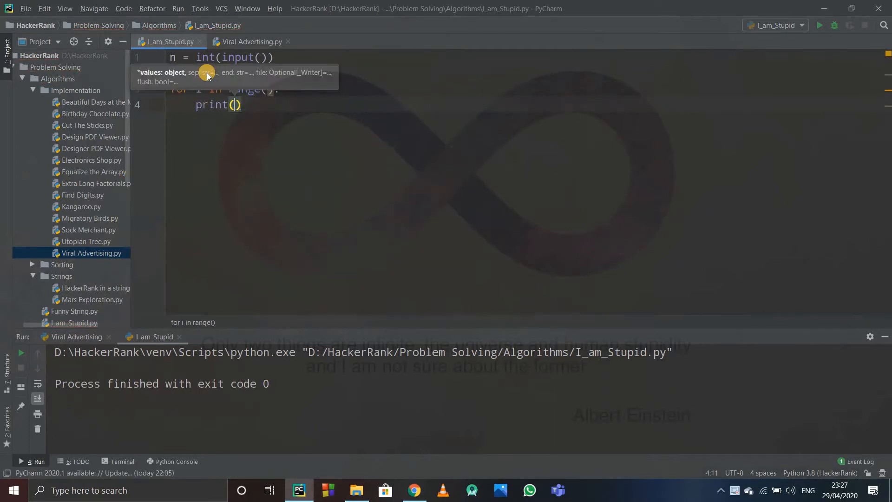
type("n")
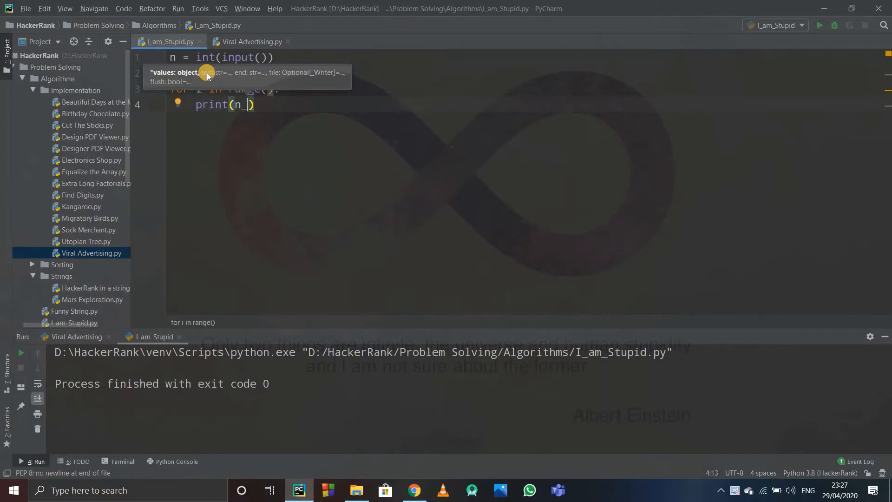
type("* i")
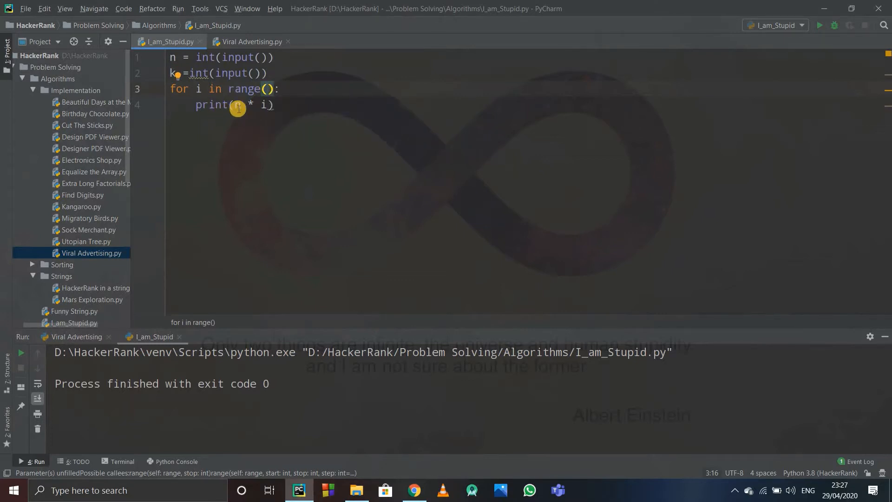
Fill the loop's range as range(1, k+1) so i runs from 1 to k
type("n")
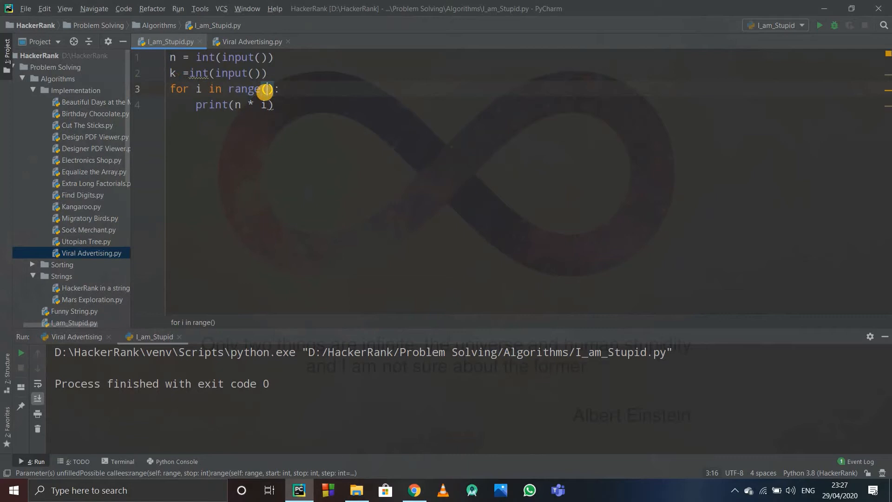
type("1,")
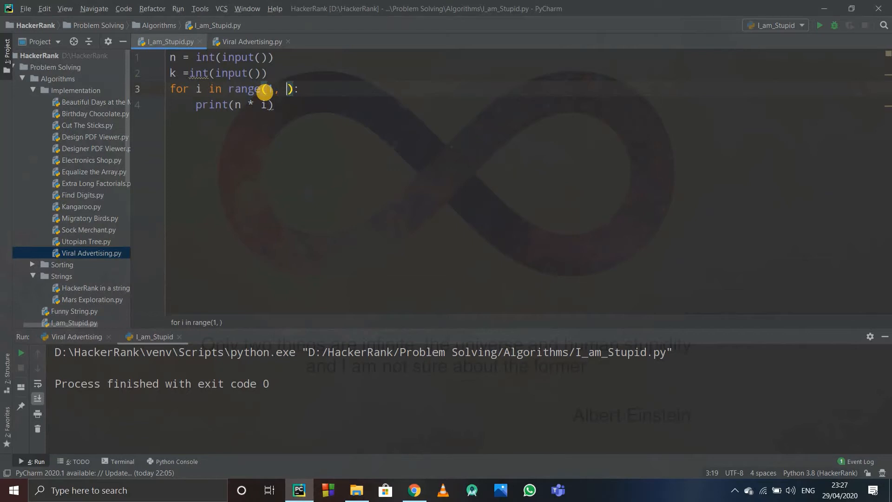
type("k")
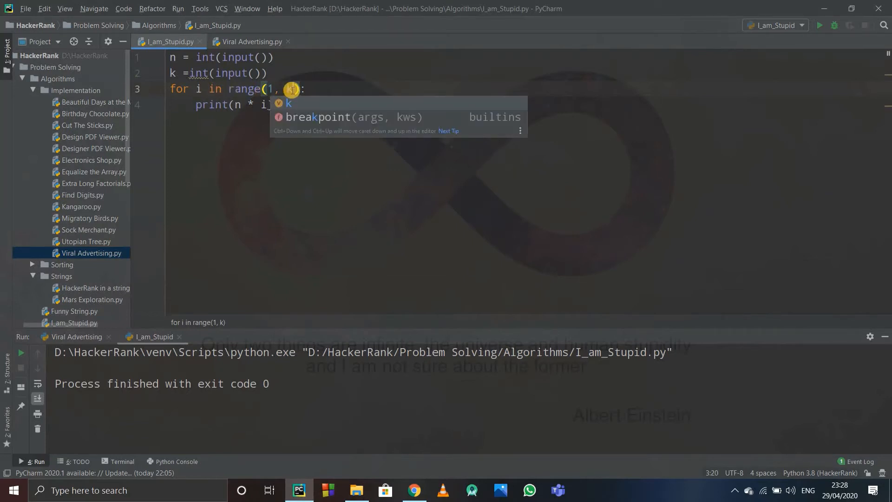
key("escape")
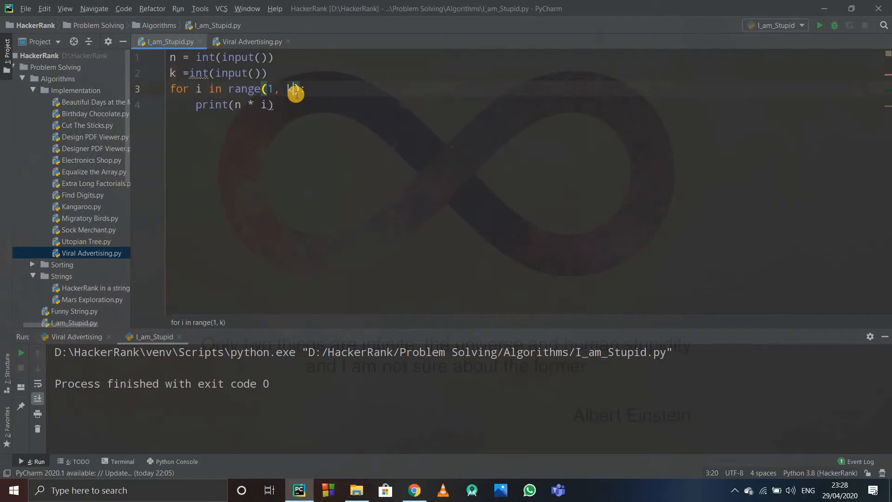
type("+1")
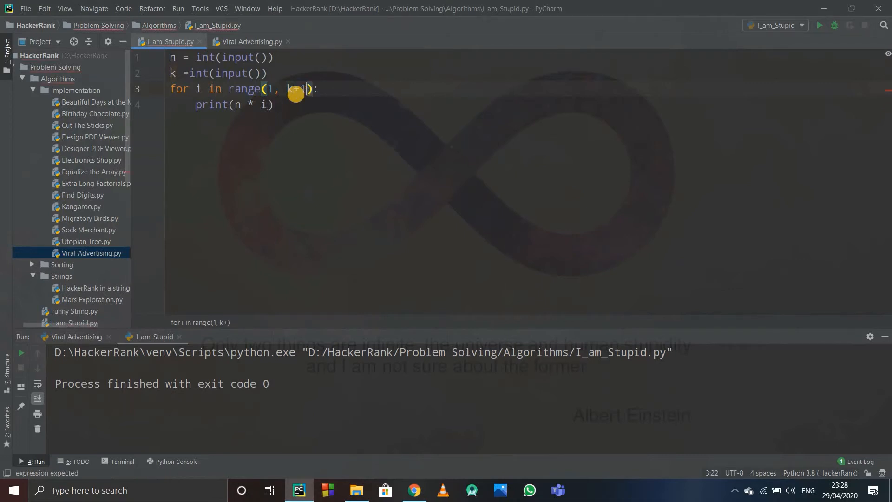
type("1")
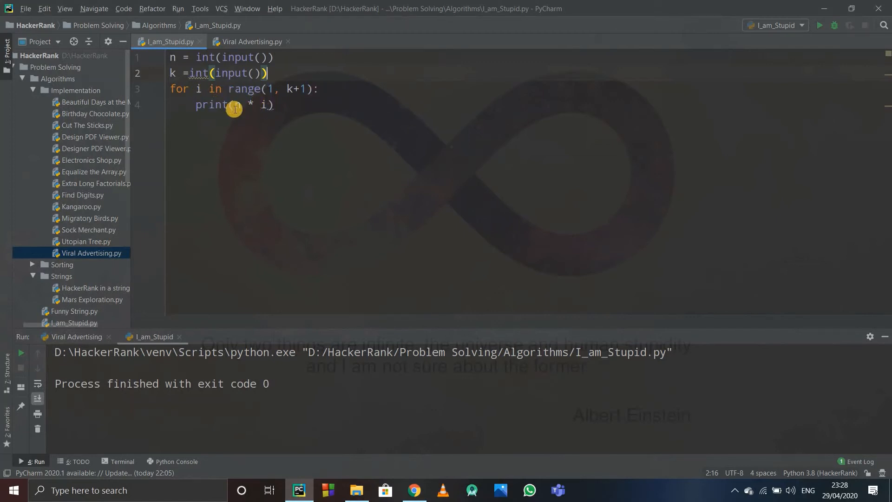
Review the four-line code and run I_am_Stupid.py so it awaits input
type("n")
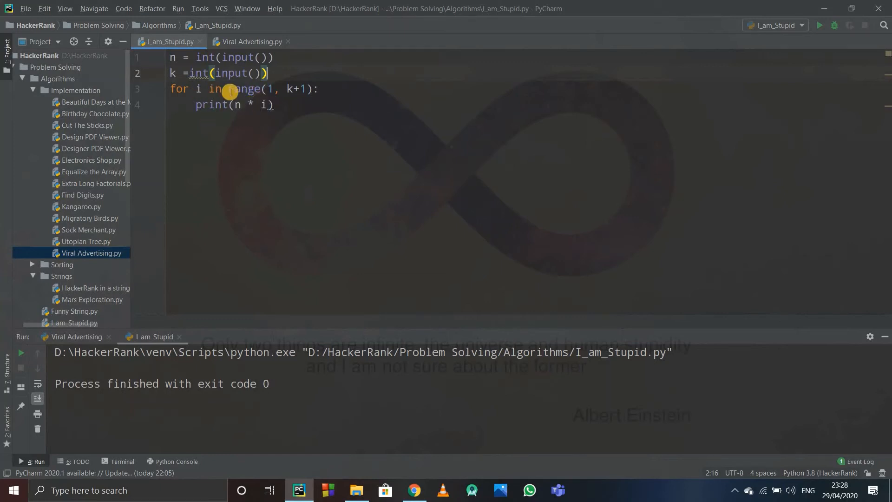
mouse_move(301, 96)
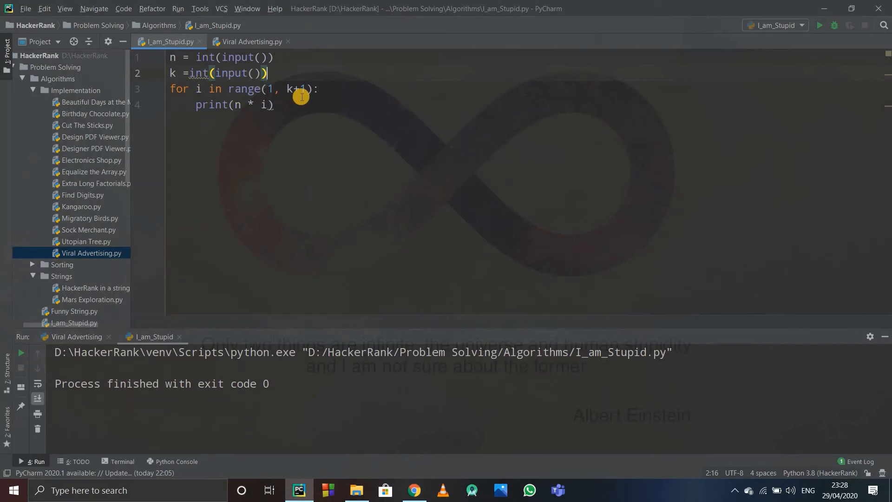
mouse_move(294, 95)
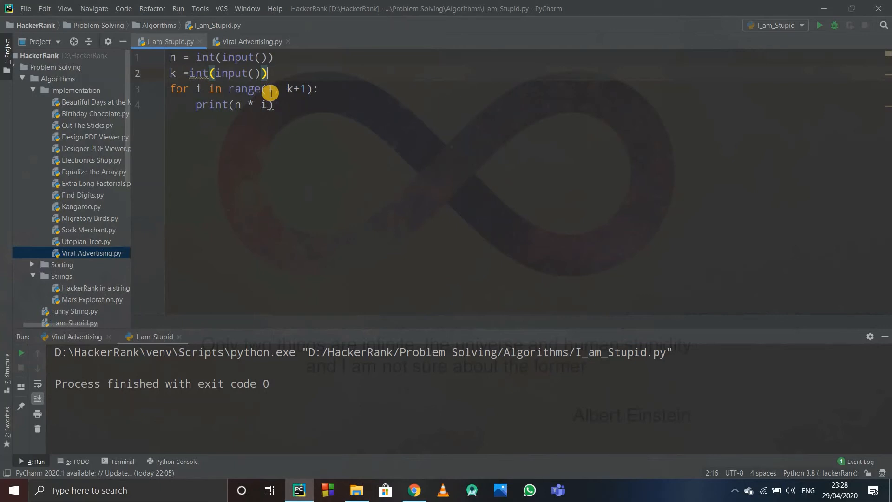
type("1,")
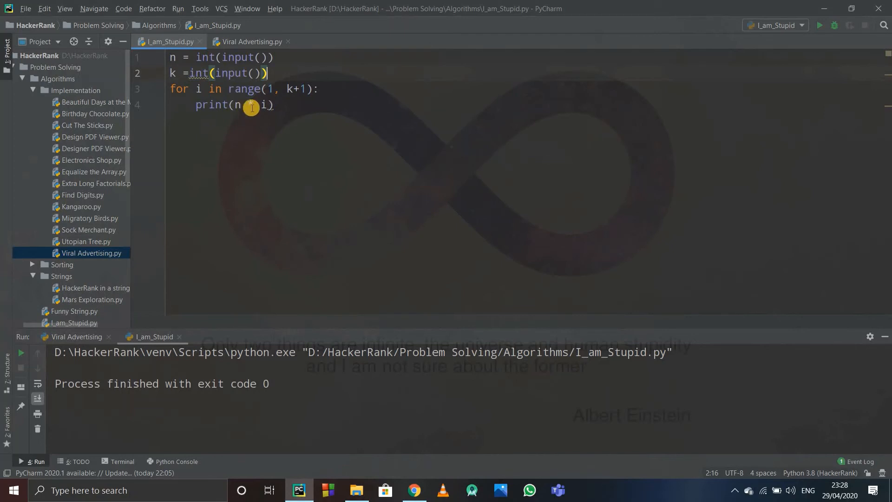
type("*")
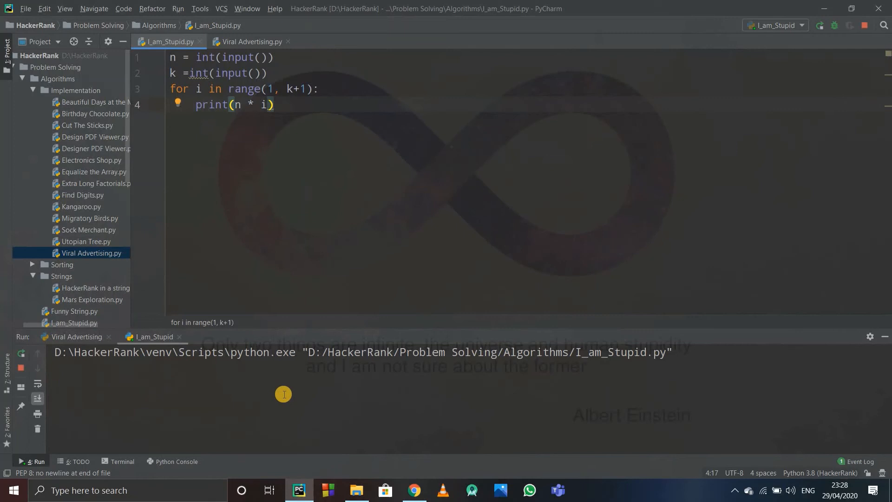
Enter n and k in the Run console and scroll through the printed multiples of 5
left_click(152, 337)
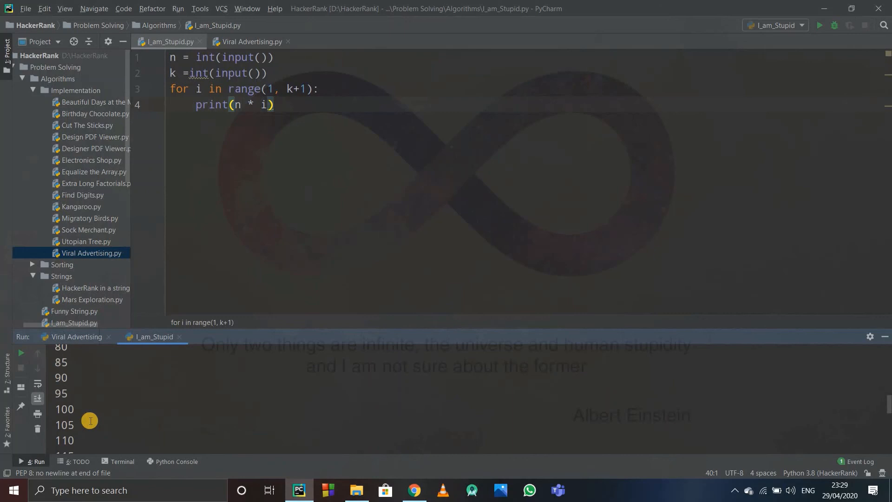
scroll("up", 3)
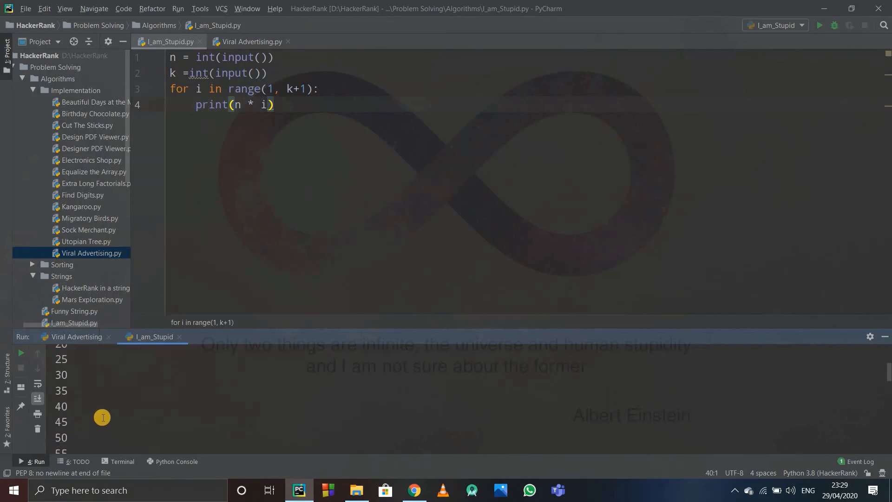